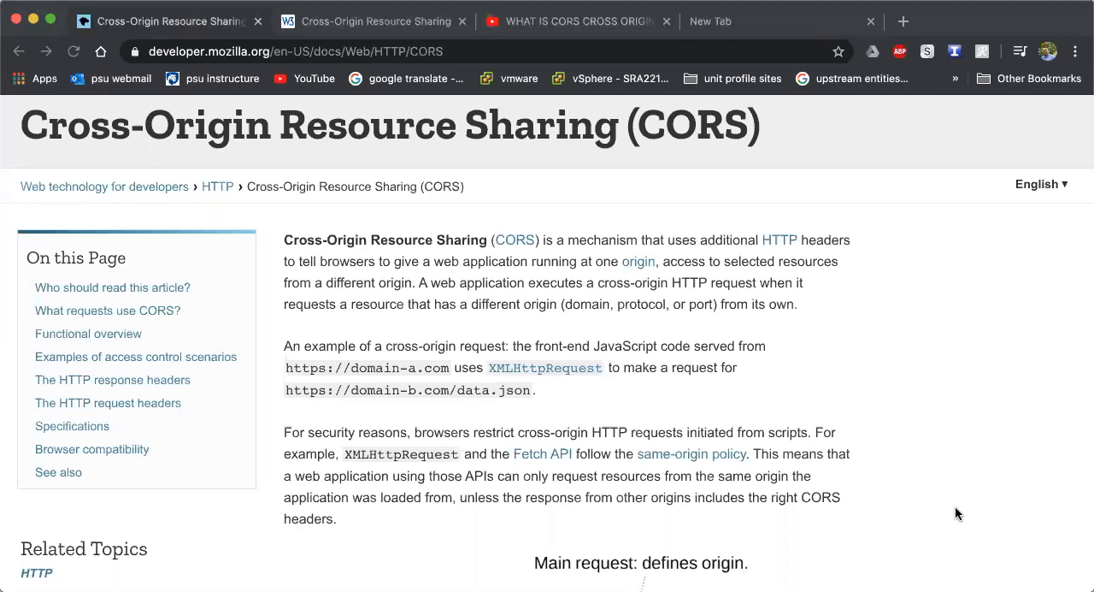
mouse_move(870, 554)
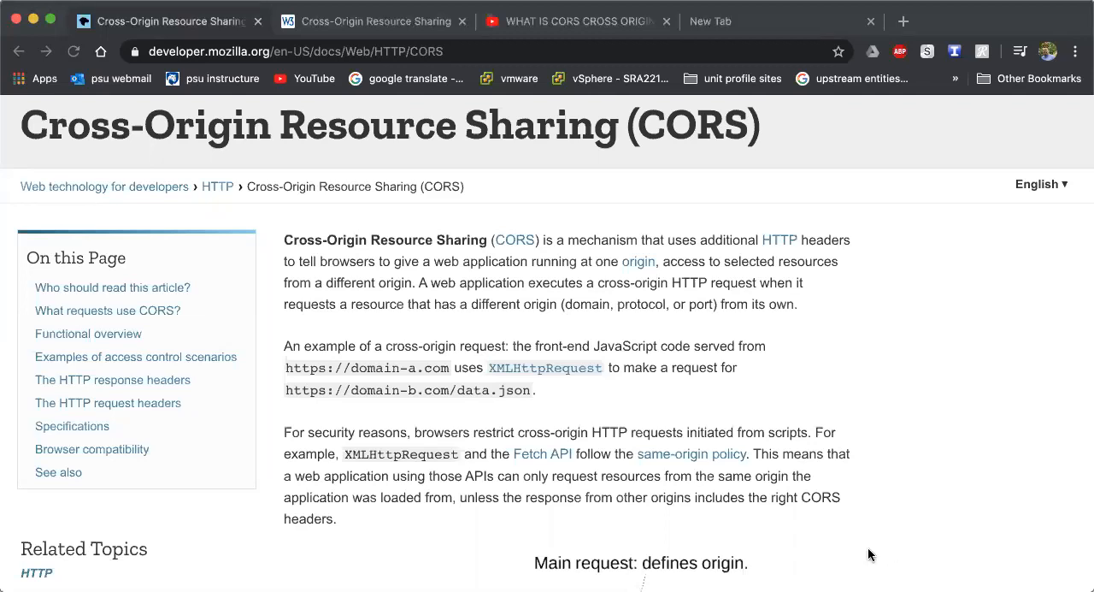
mouse_move(795, 499)
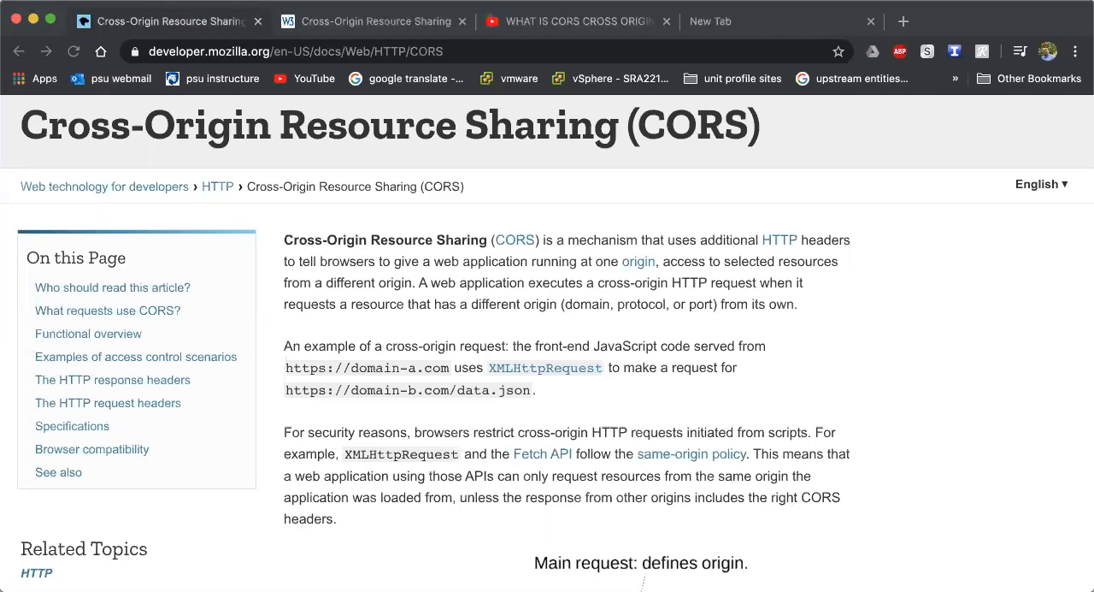
mouse_move(768, 471)
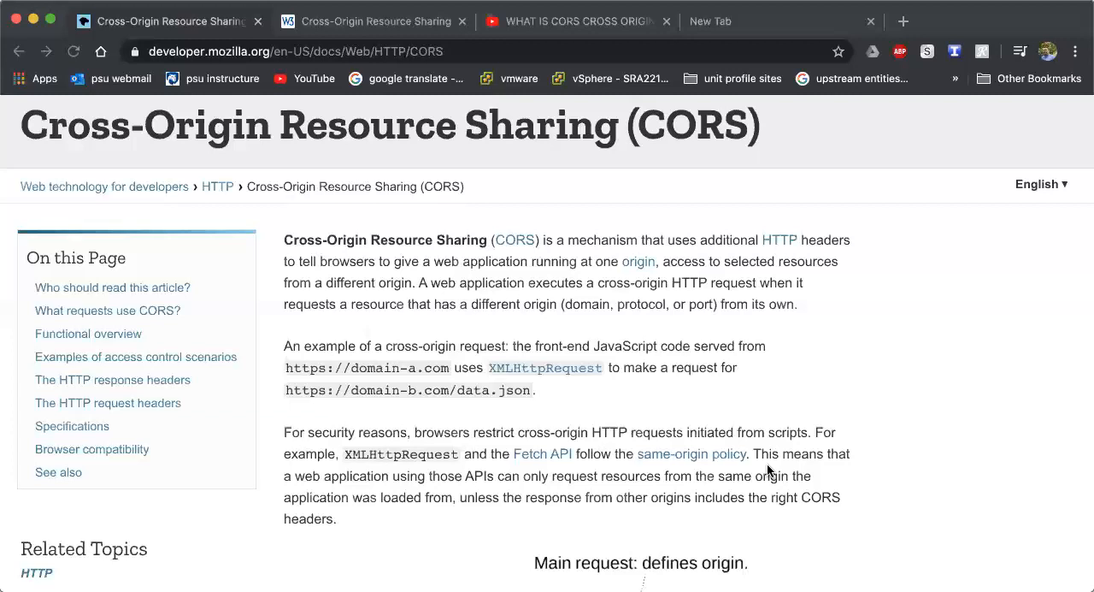
scroll(down, 3)
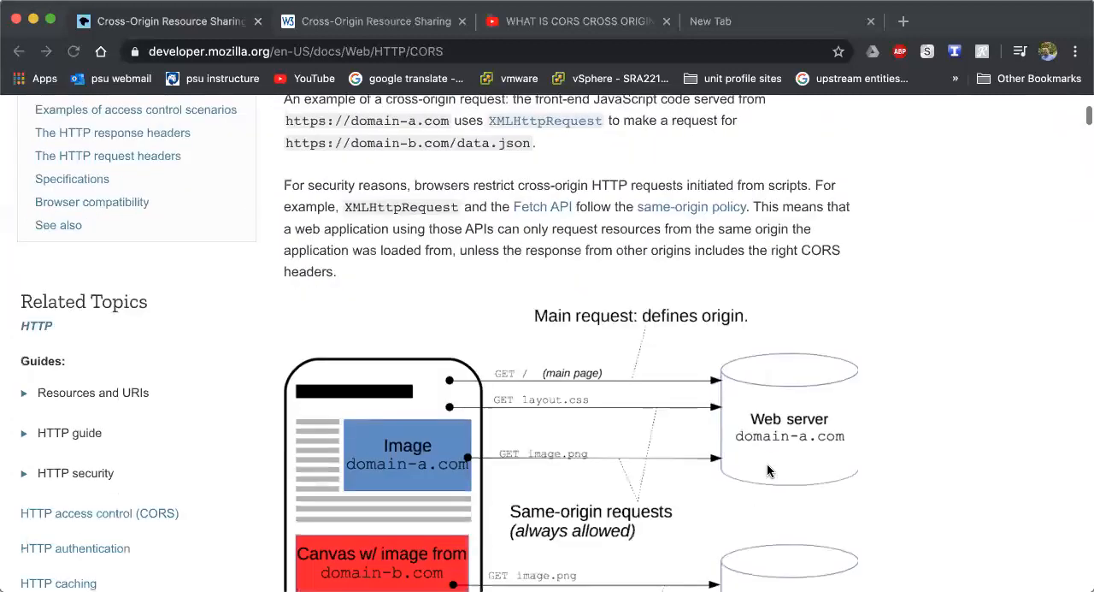
scroll(down, 3)
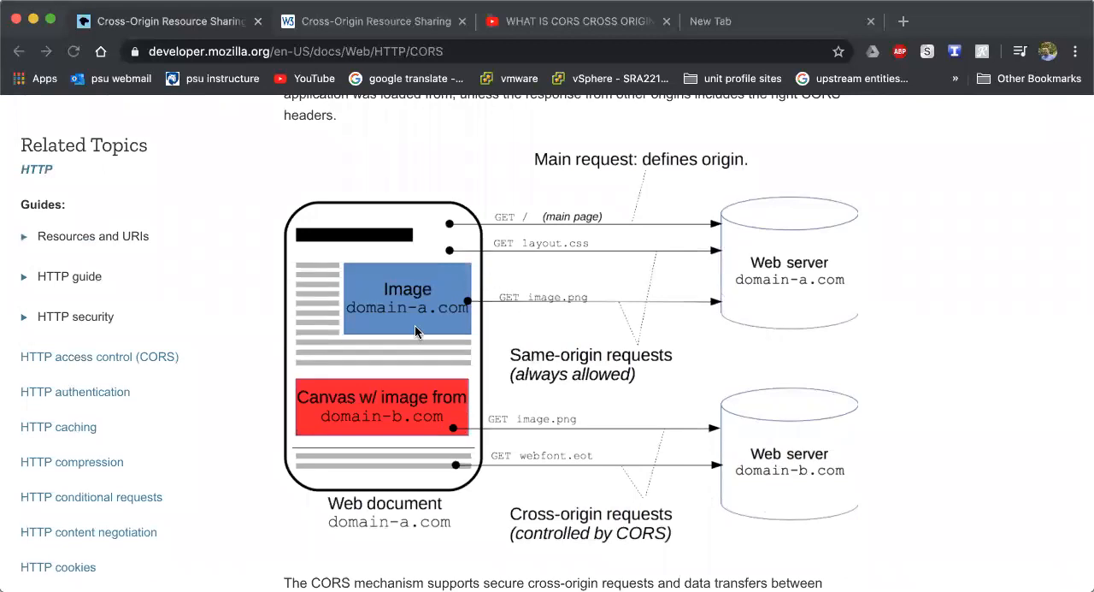
mouse_move(408, 341)
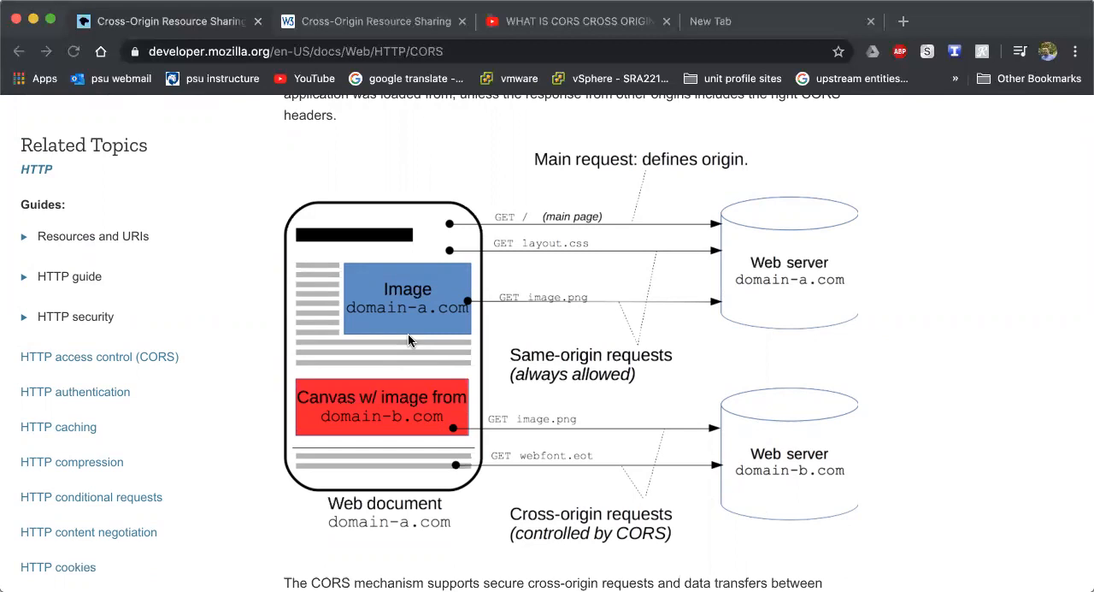
scroll(down, 3)
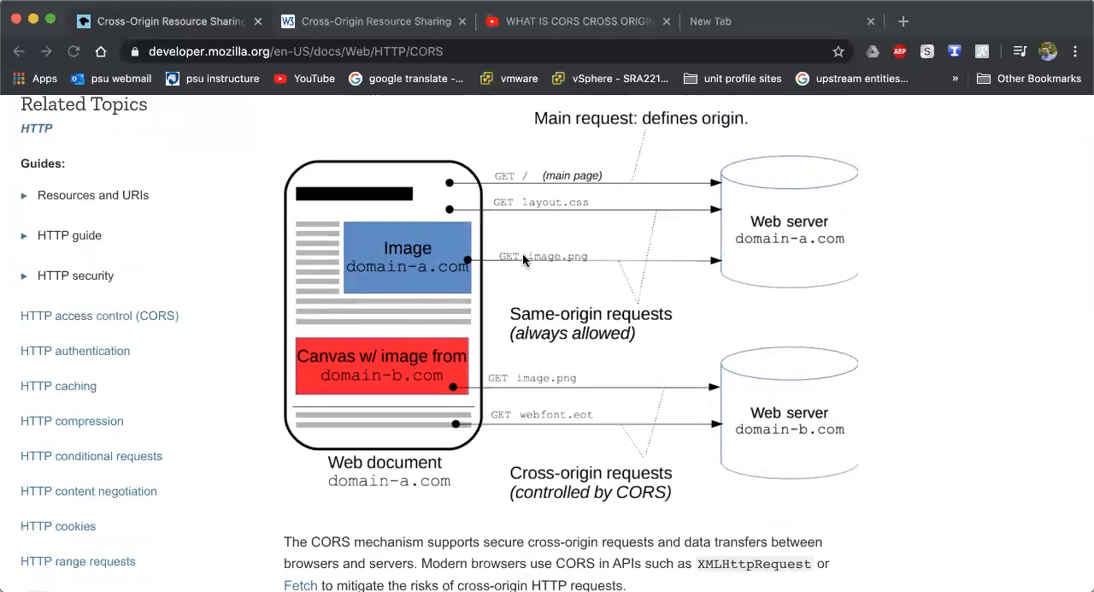
mouse_move(447, 261)
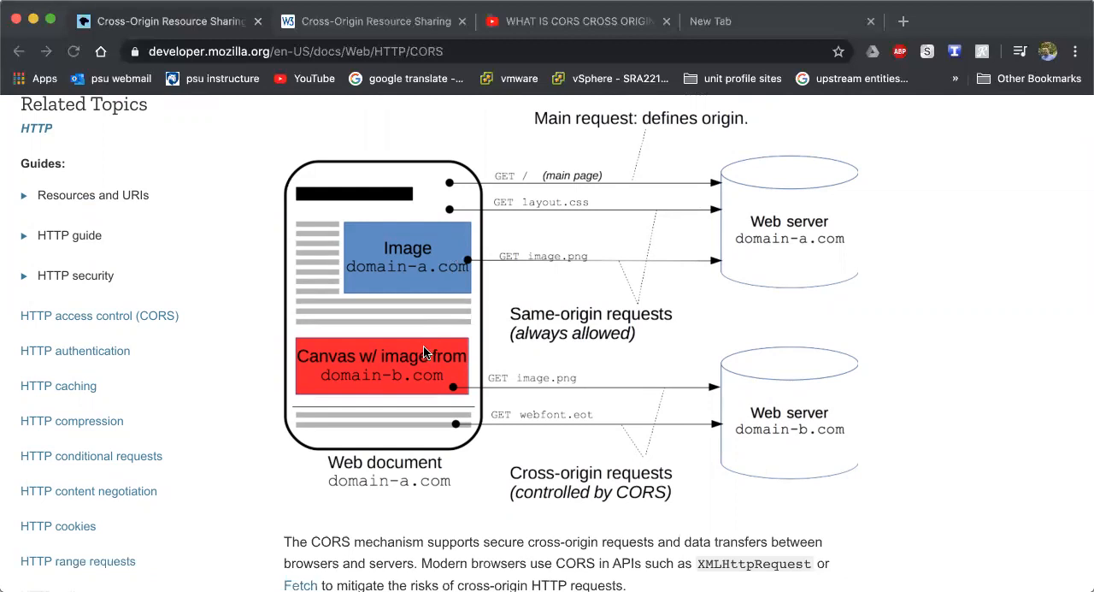
mouse_move(425, 351)
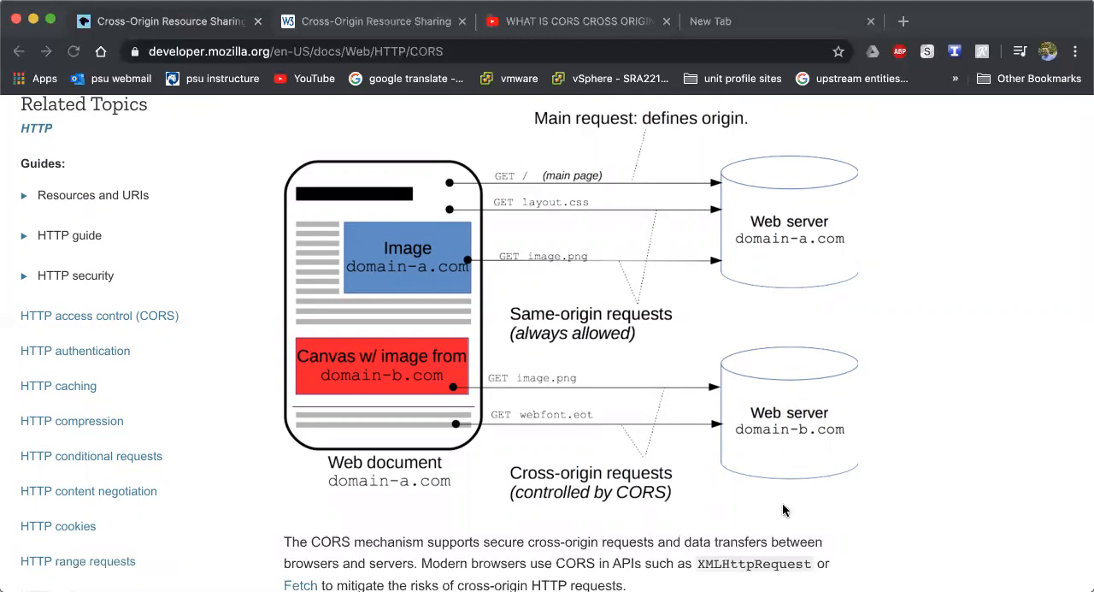
scroll(down, 3)
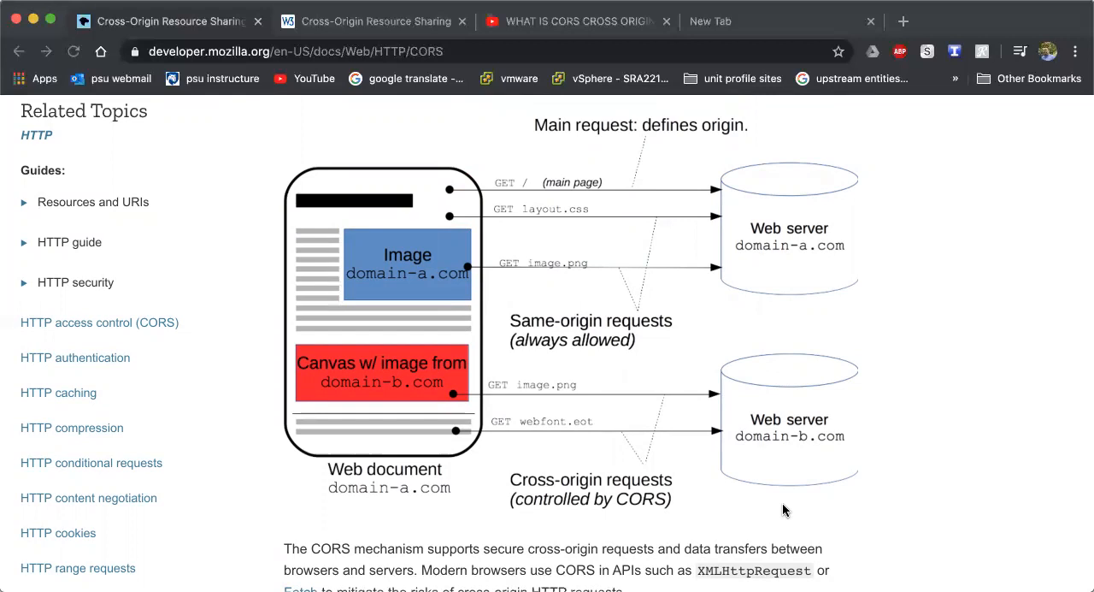
scroll(down, 3)
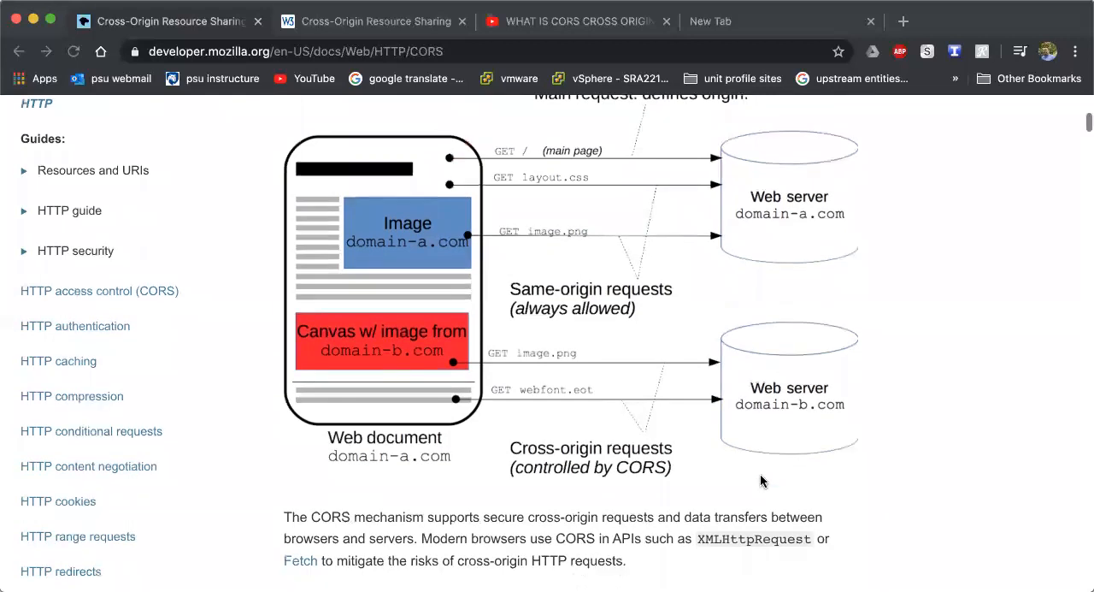
scroll(down, 3)
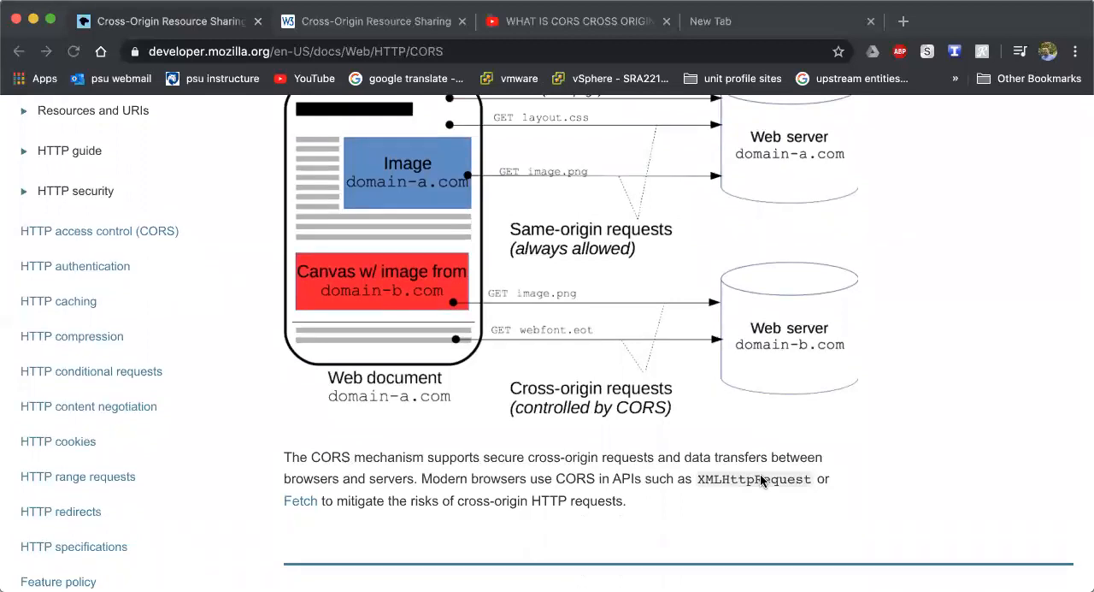
scroll(down, 3)
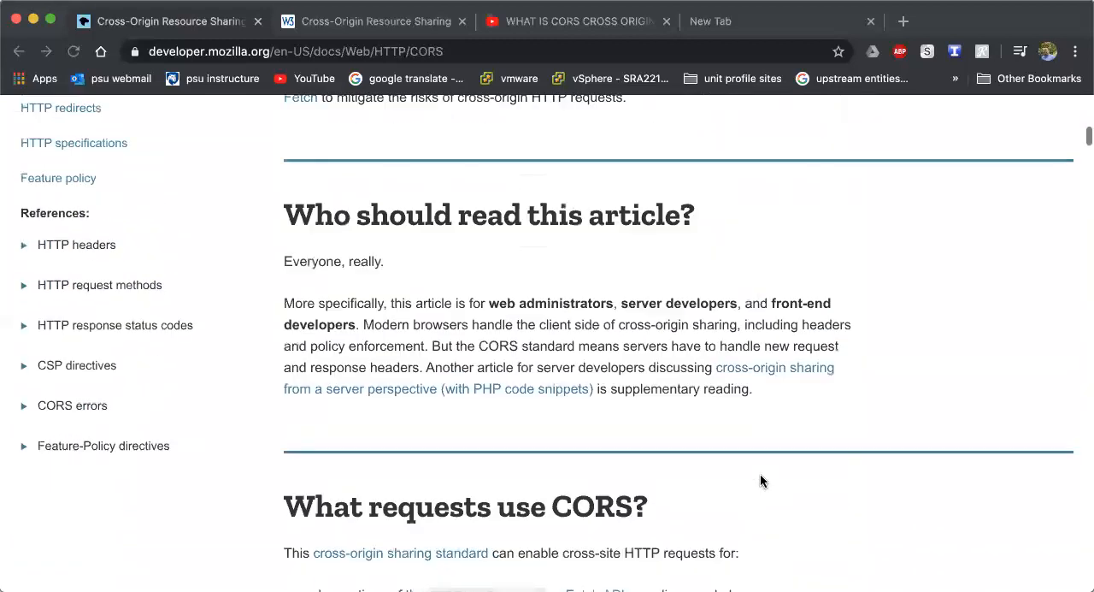
mouse_move(675, 279)
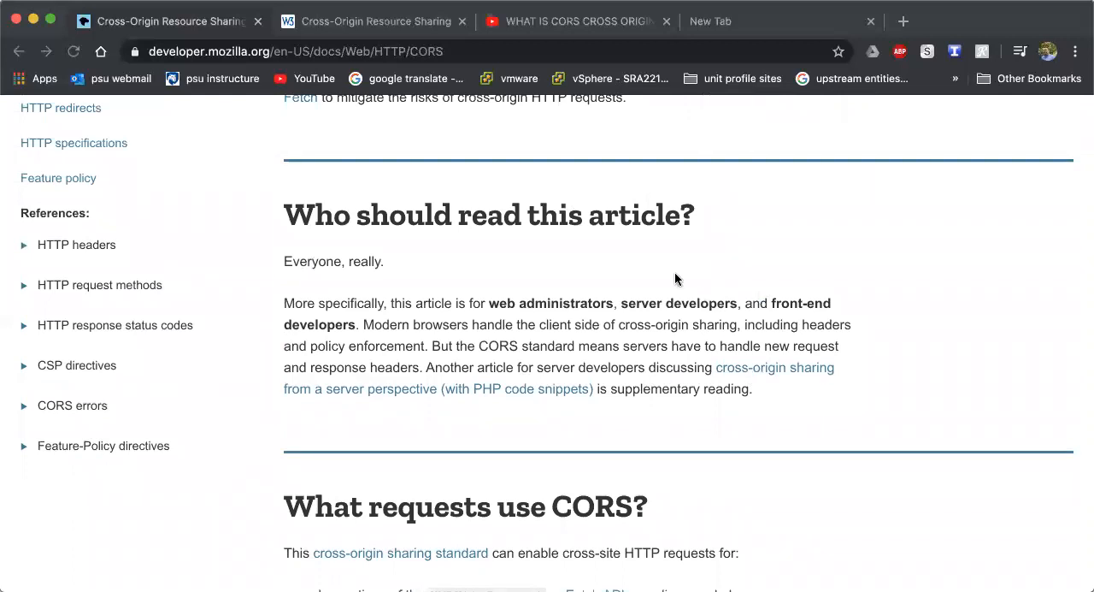
mouse_move(466, 314)
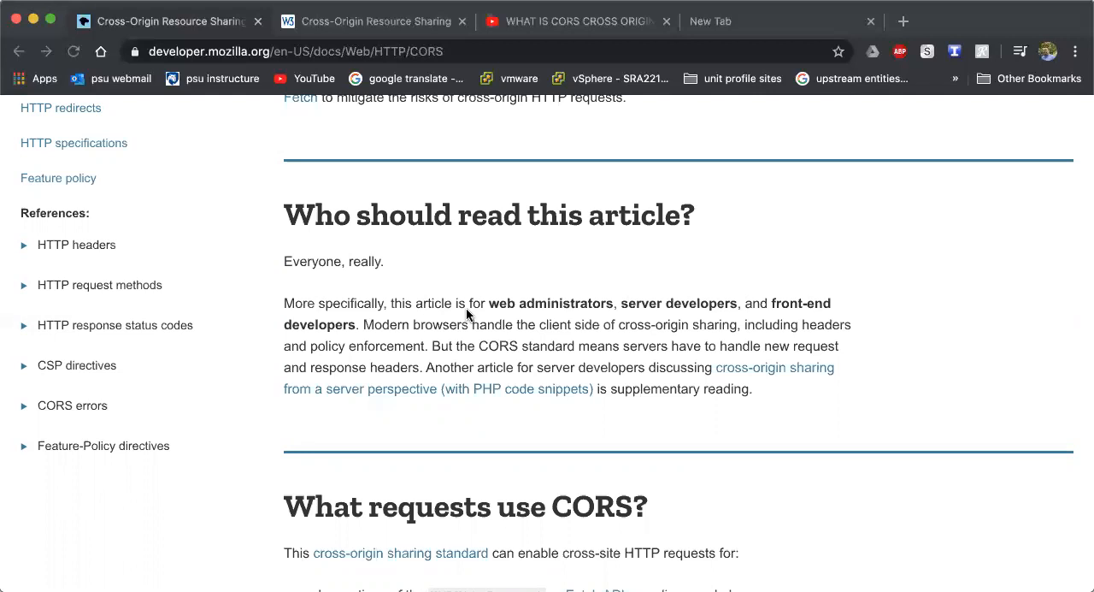
scroll(down, 3)
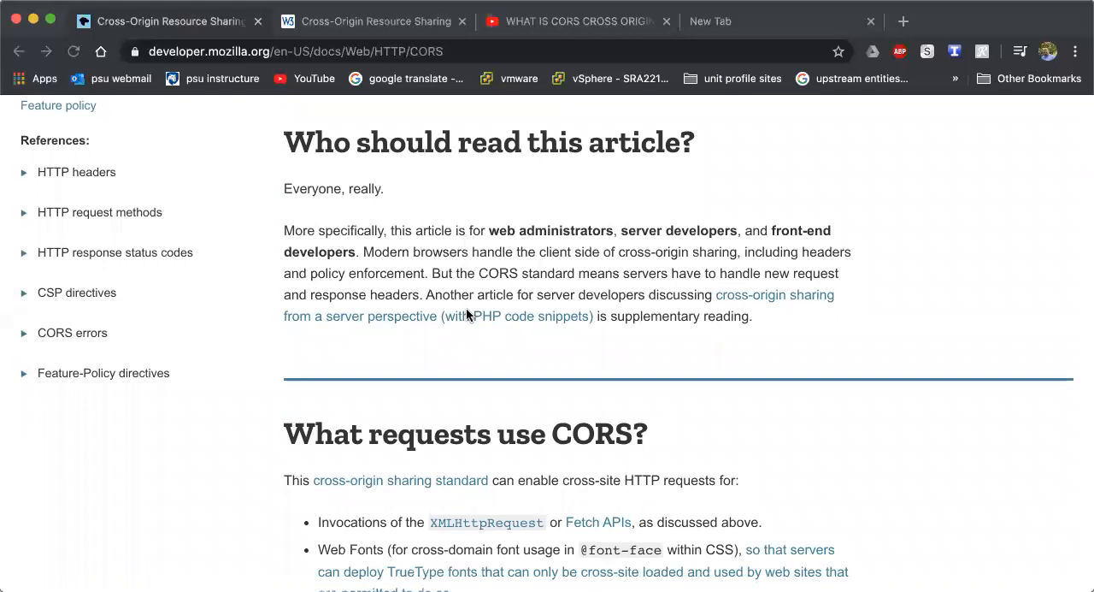
scroll(down, 3)
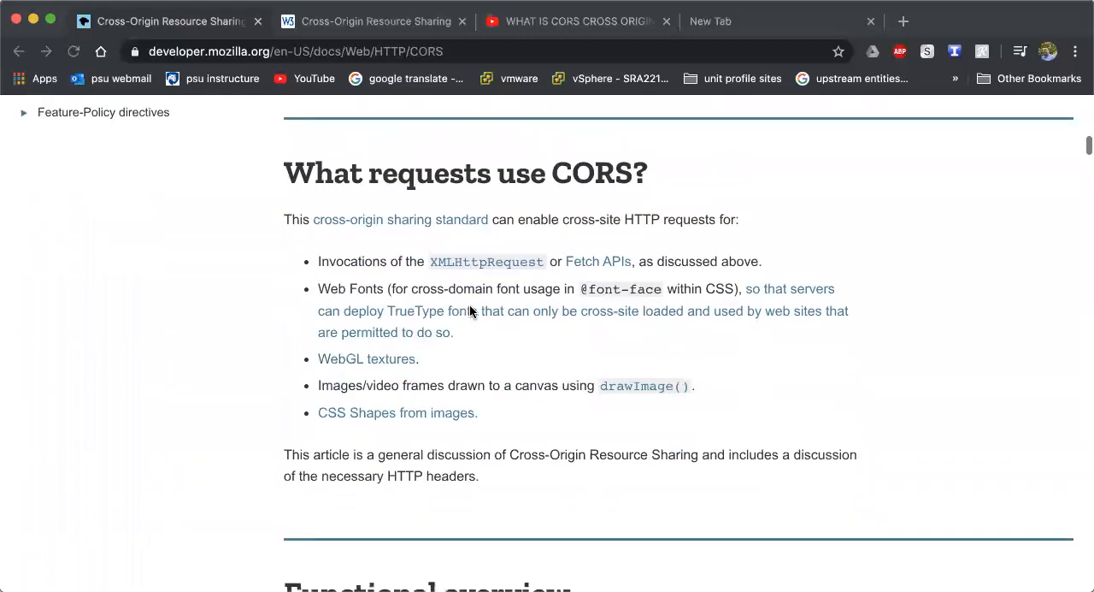
mouse_move(497, 392)
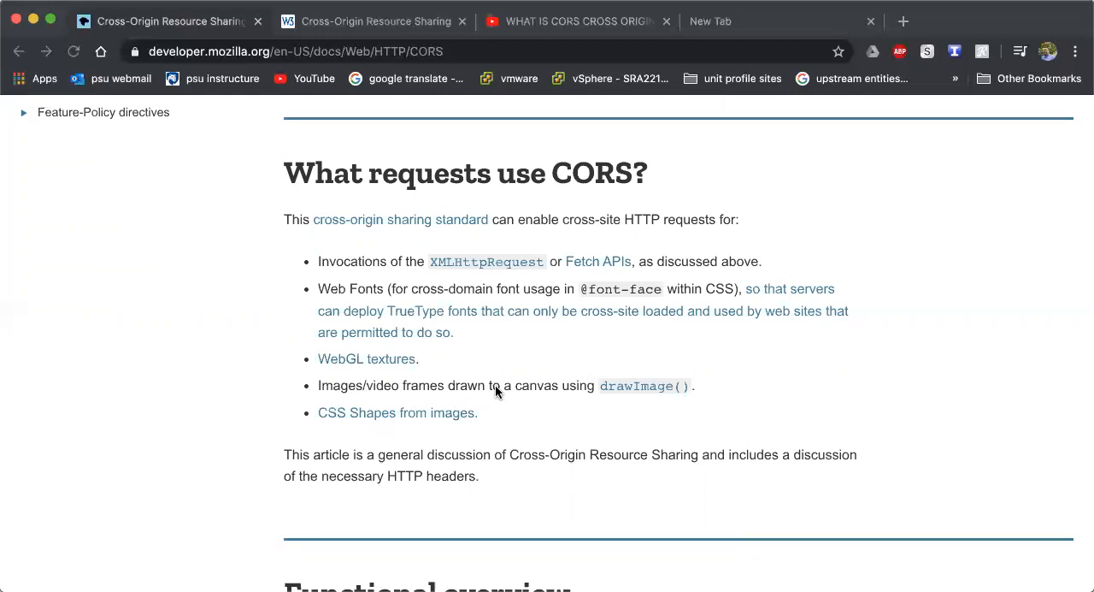
scroll(down, 3)
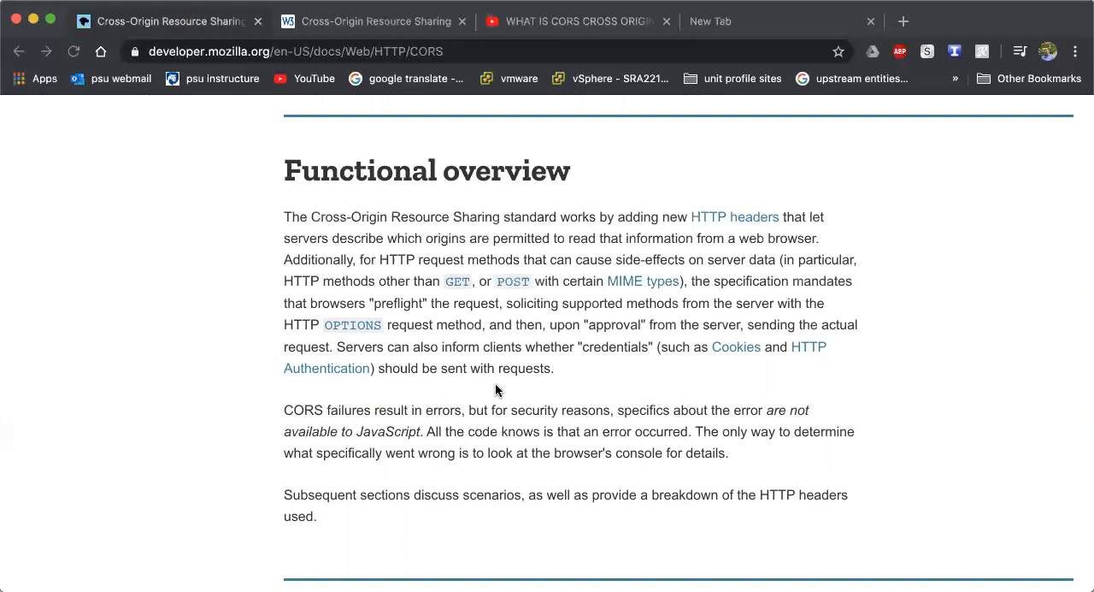
scroll(down, 3)
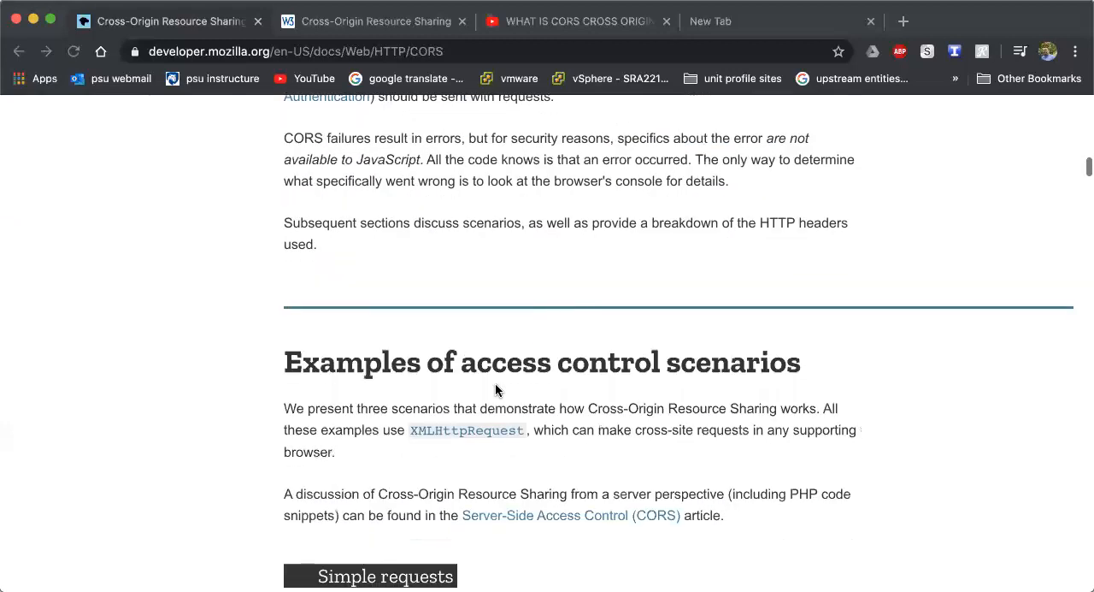
scroll(down, 3)
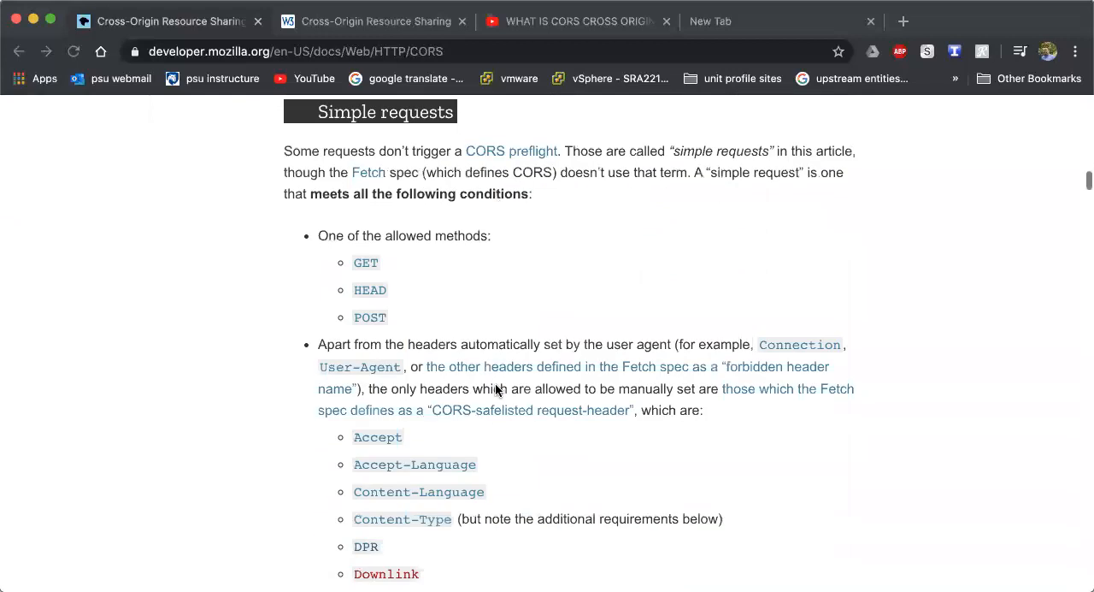
scroll(down, 3)
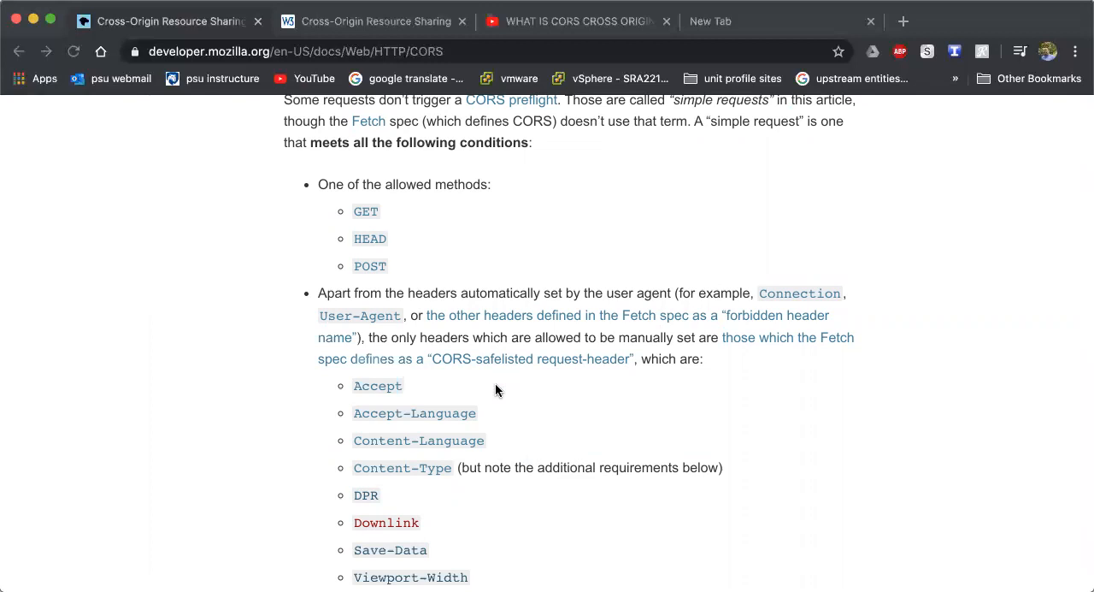
scroll(down, 3)
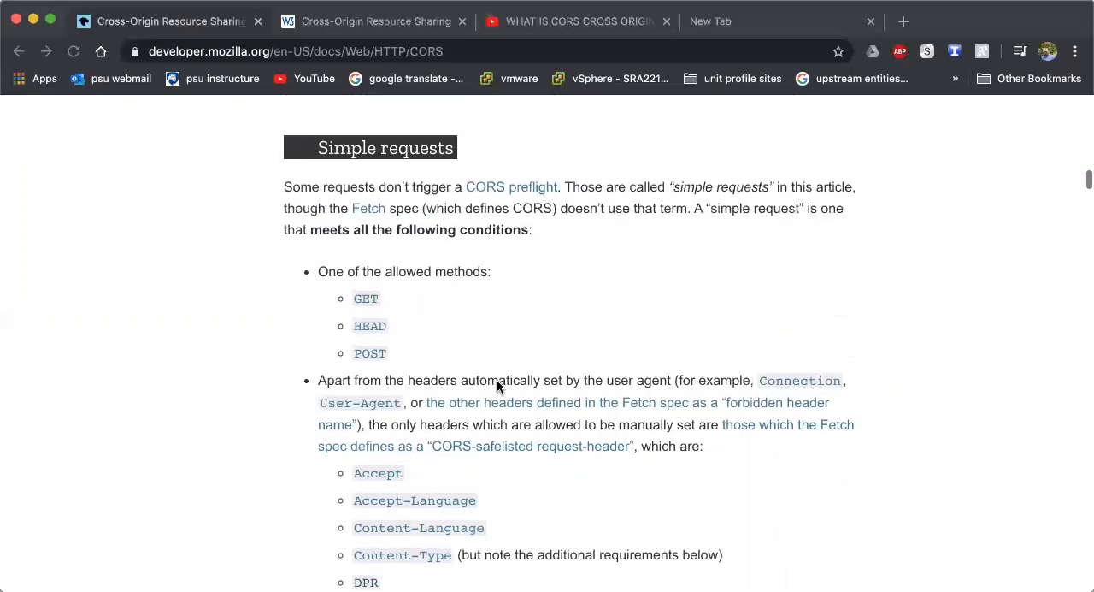
mouse_move(351, 321)
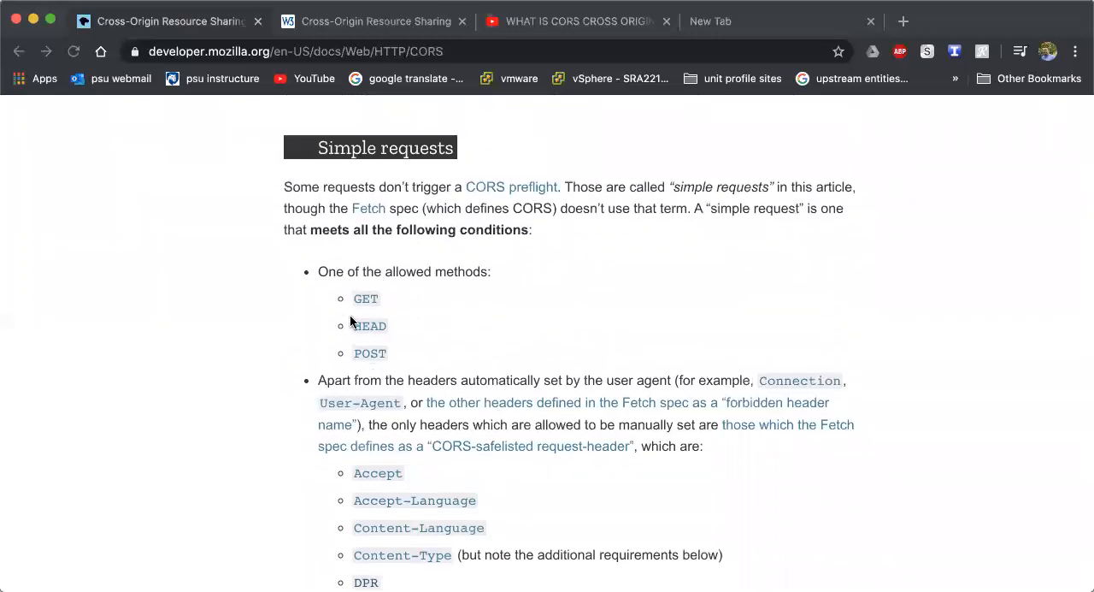
mouse_move(384, 356)
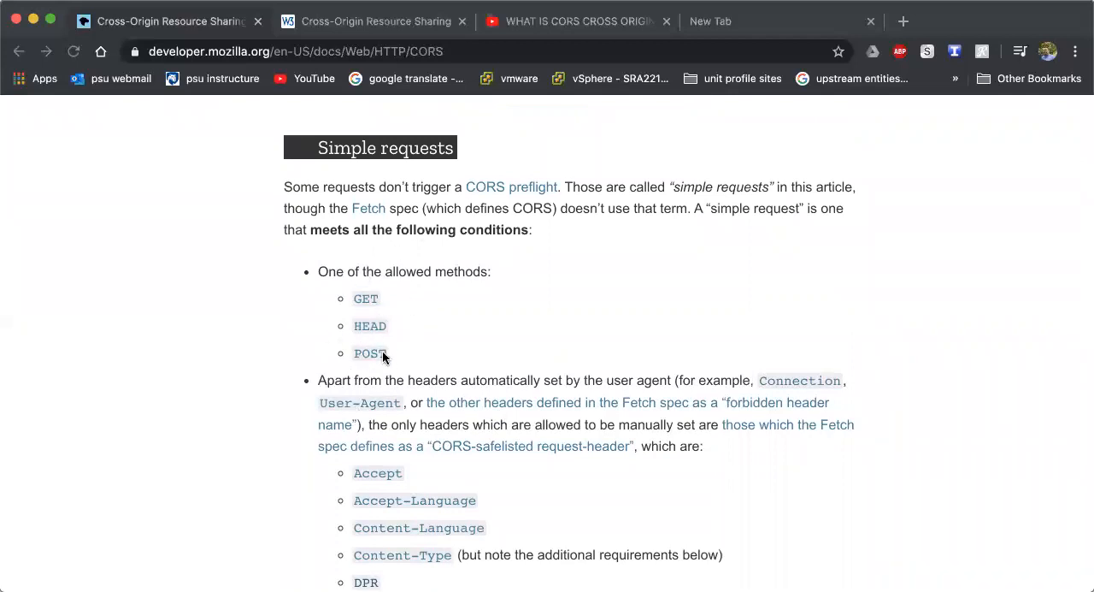
mouse_move(348, 380)
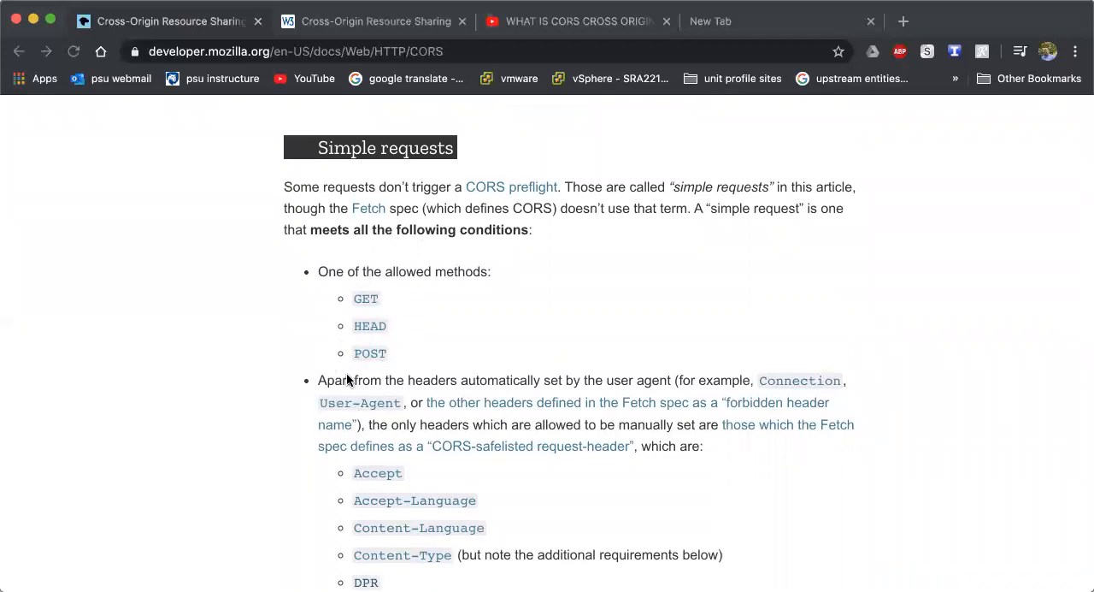
scroll(down, 3)
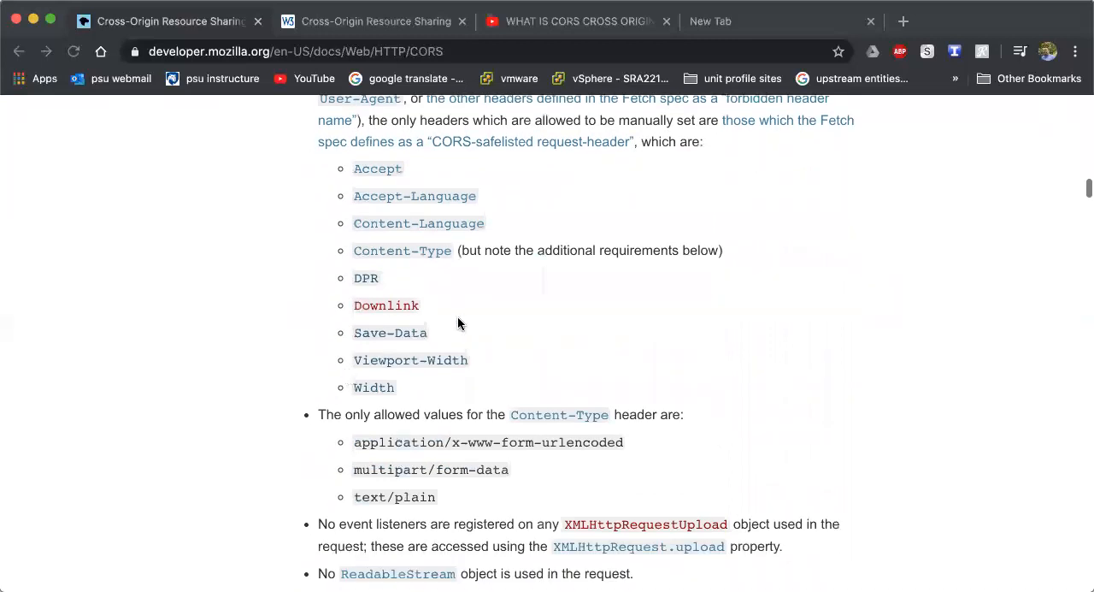
mouse_move(391, 238)
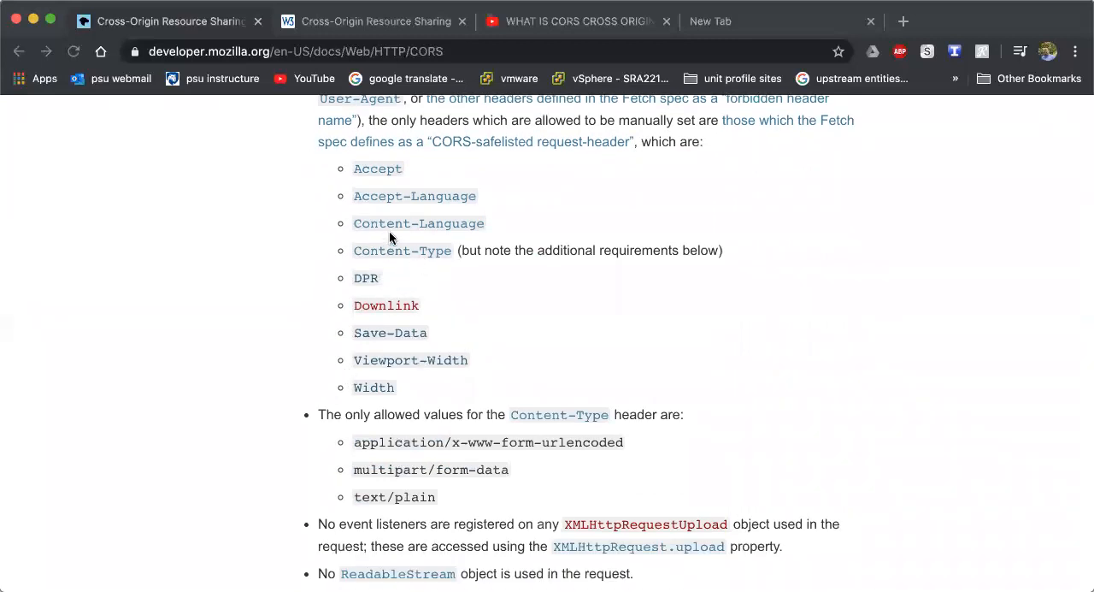
scroll(down, 3)
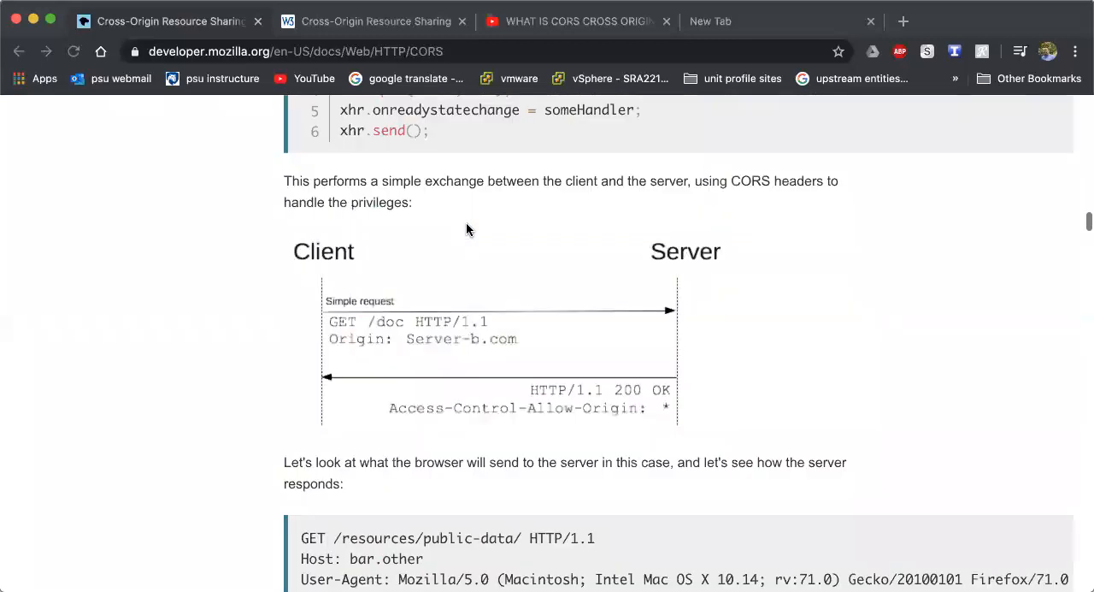
scroll(up, 3)
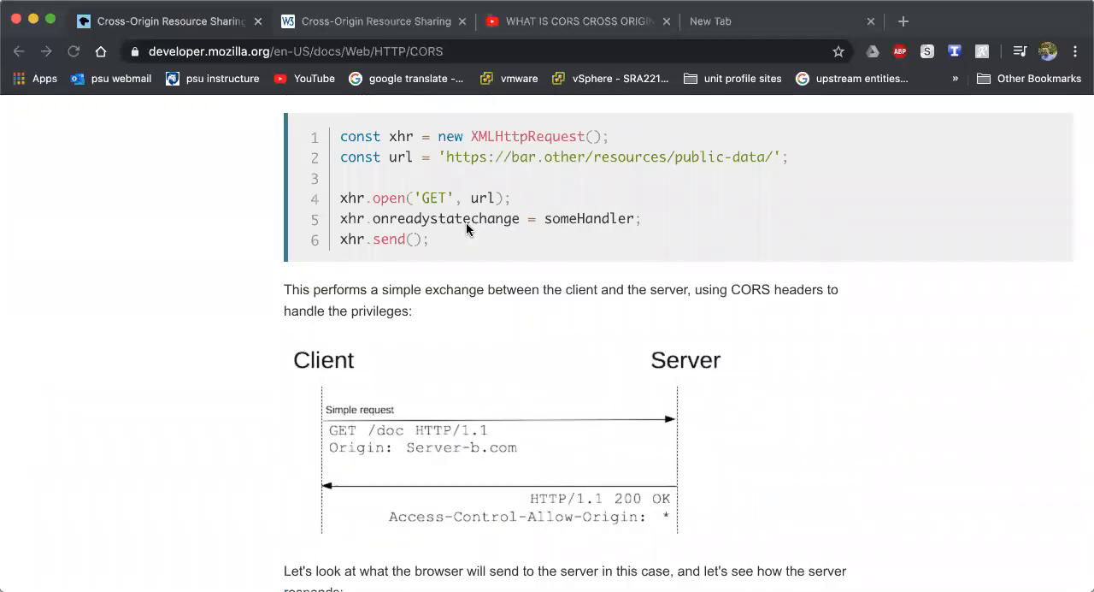
scroll(down, 3)
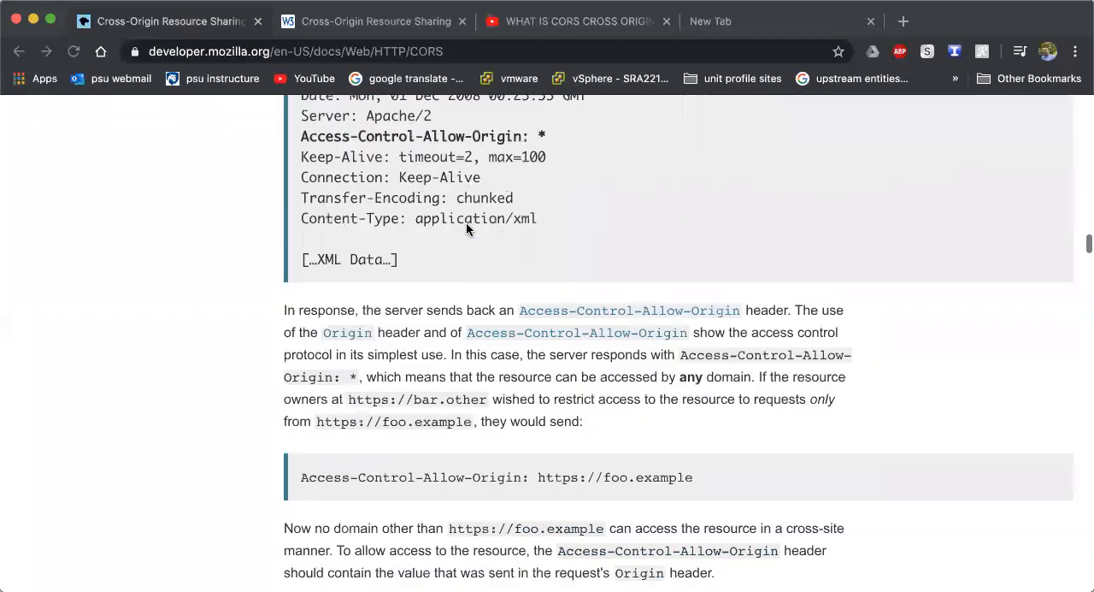
scroll(down, 3)
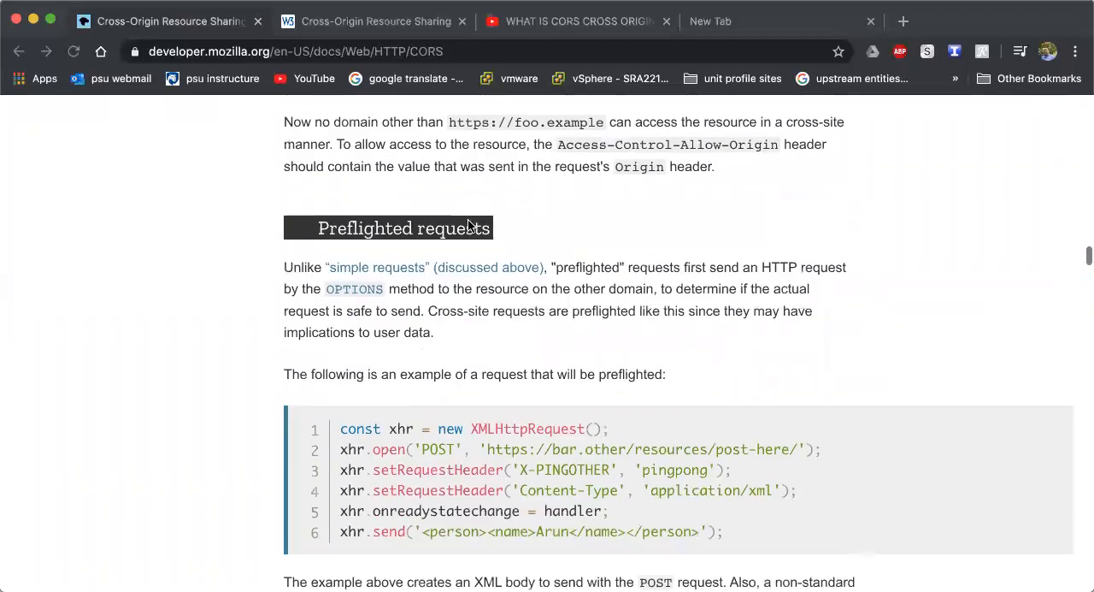
scroll(down, 3)
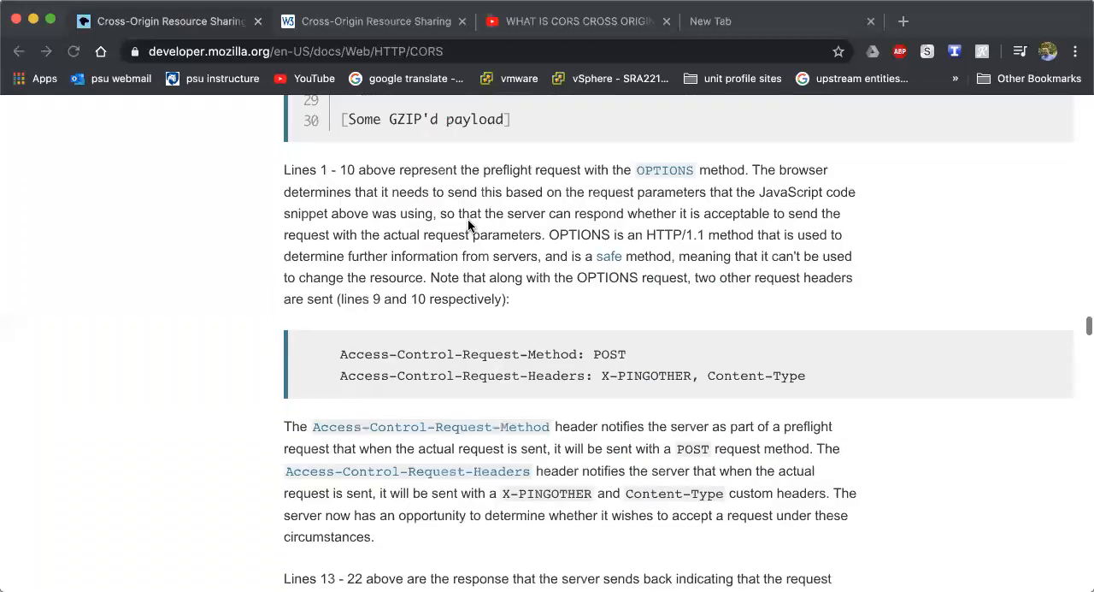
scroll(down, 3)
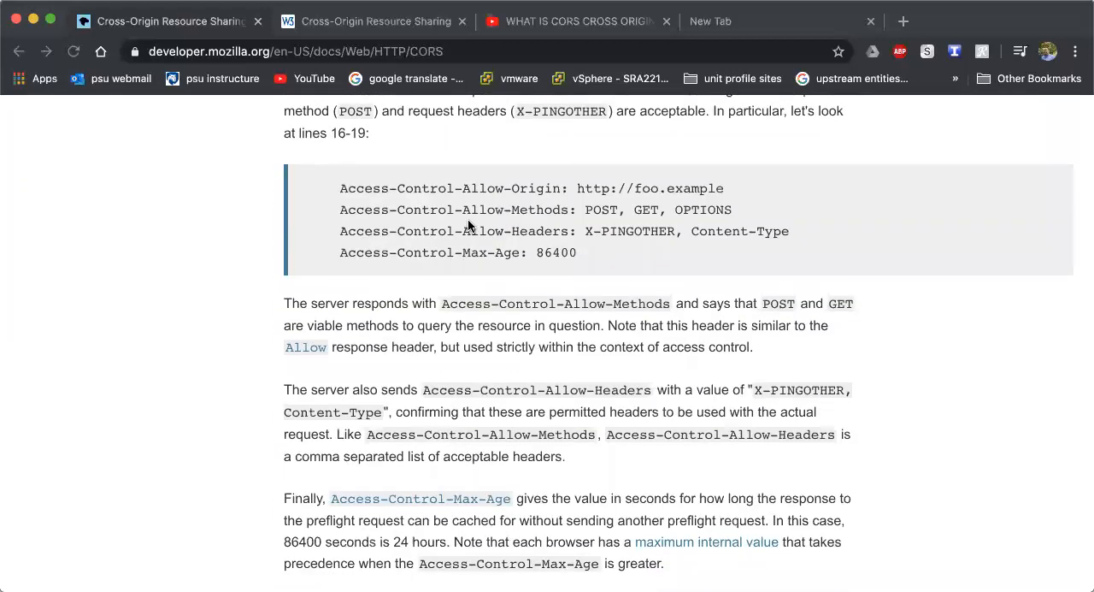
scroll(down, 3)
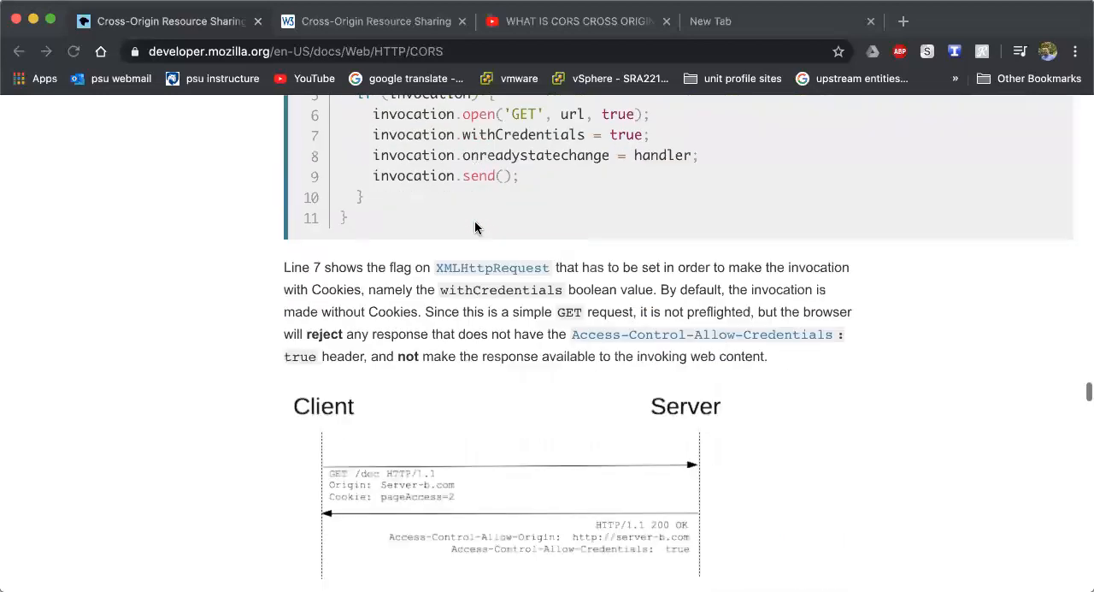
scroll(down, 3)
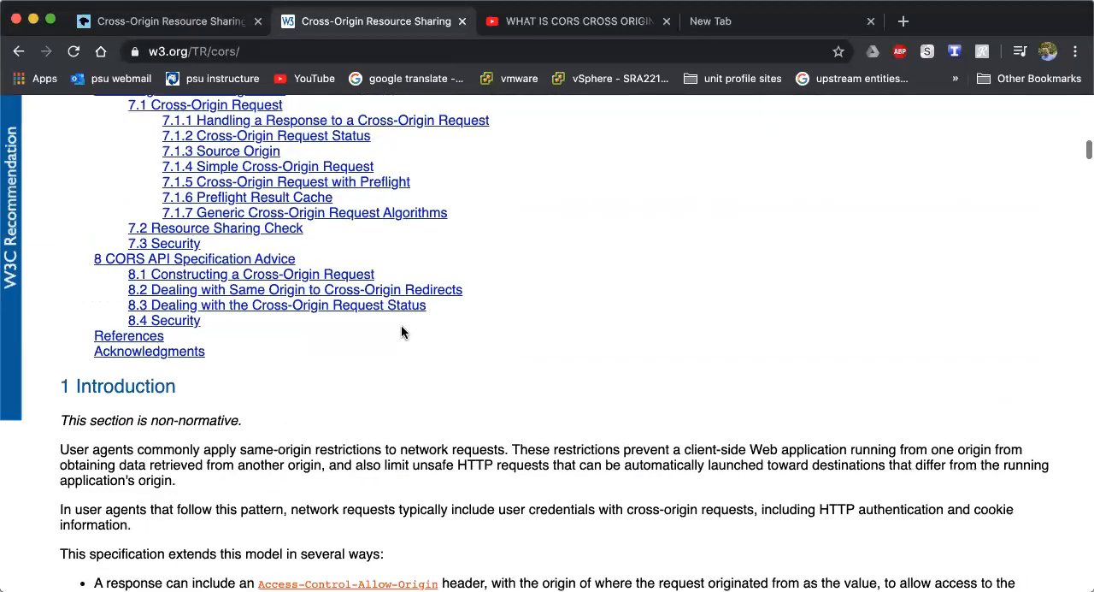
scroll(down, 3)
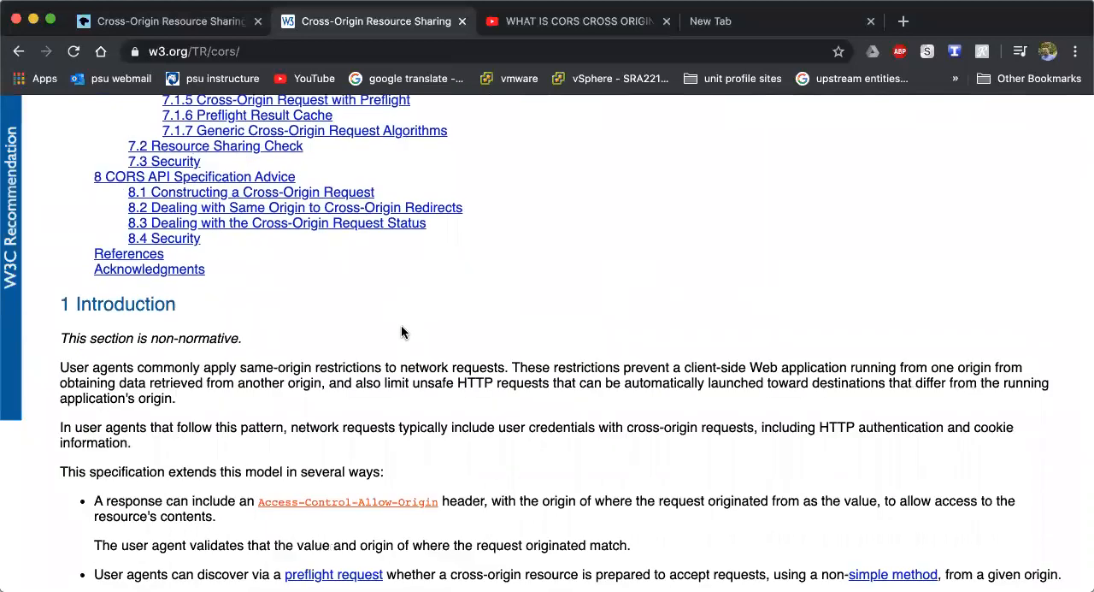
scroll(down, 3)
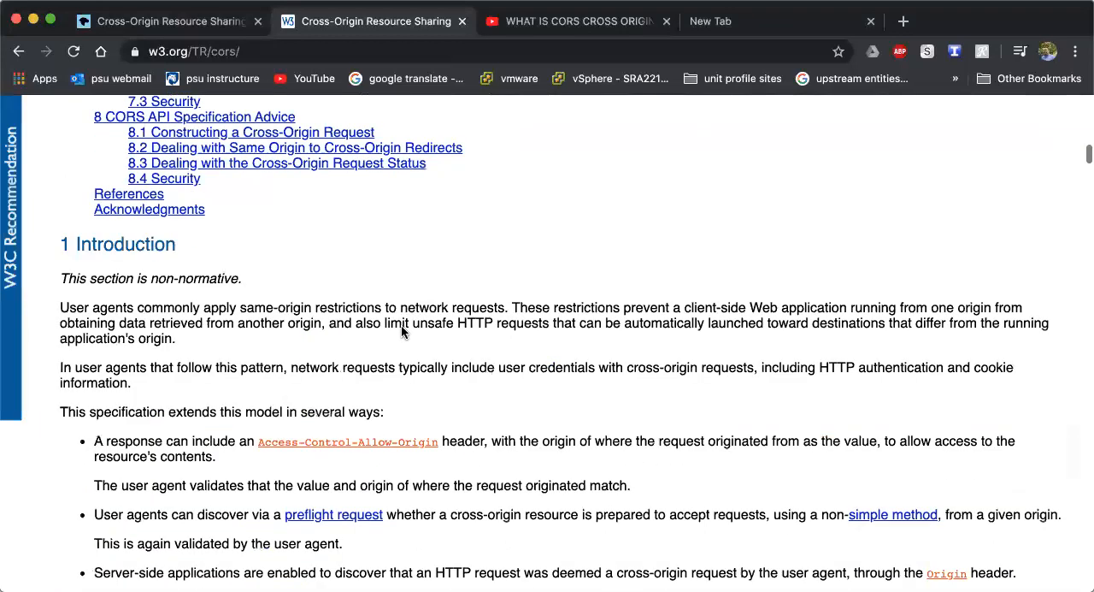
scroll(down, 3)
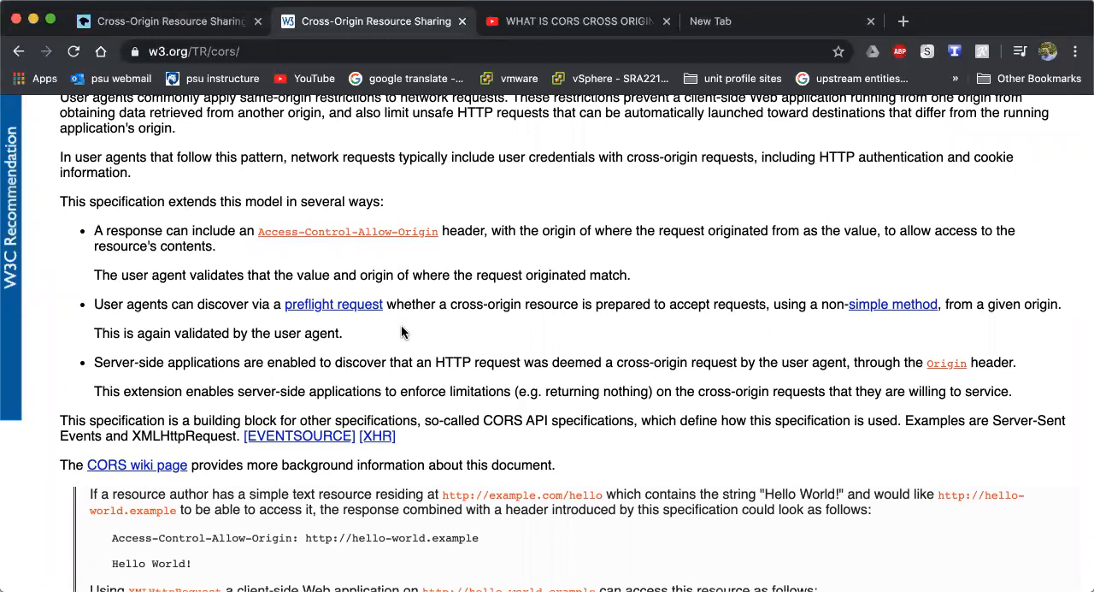
scroll(down, 3)
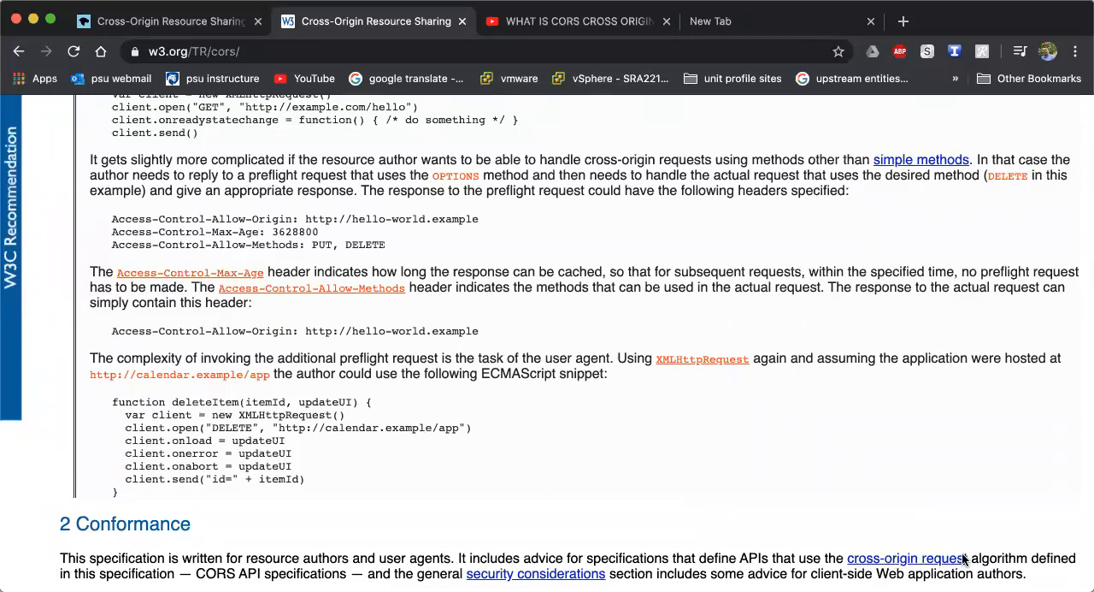
mouse_move(1014, 562)
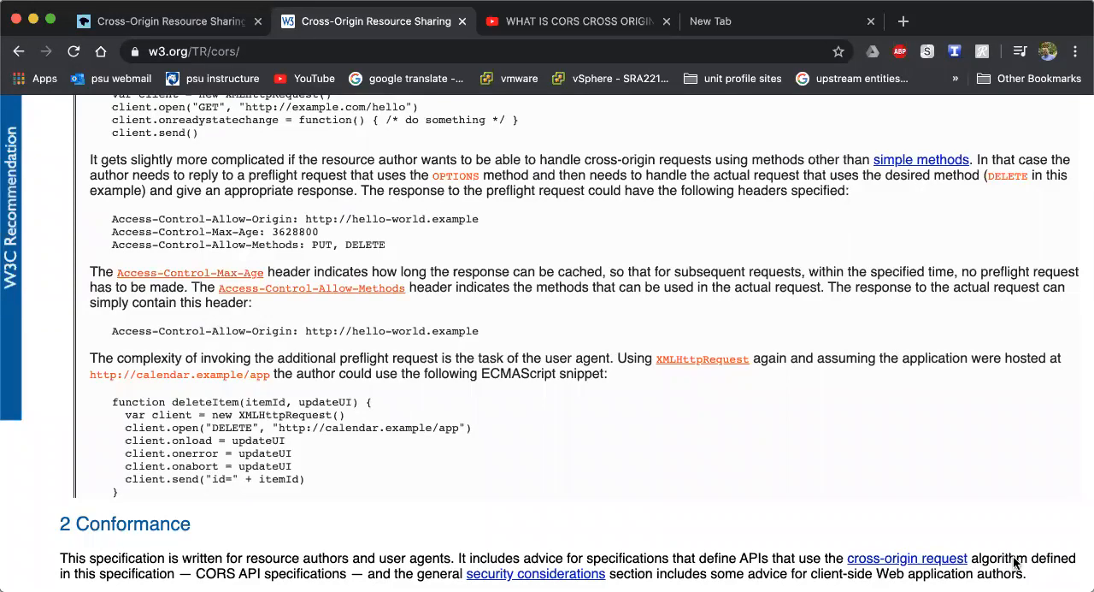